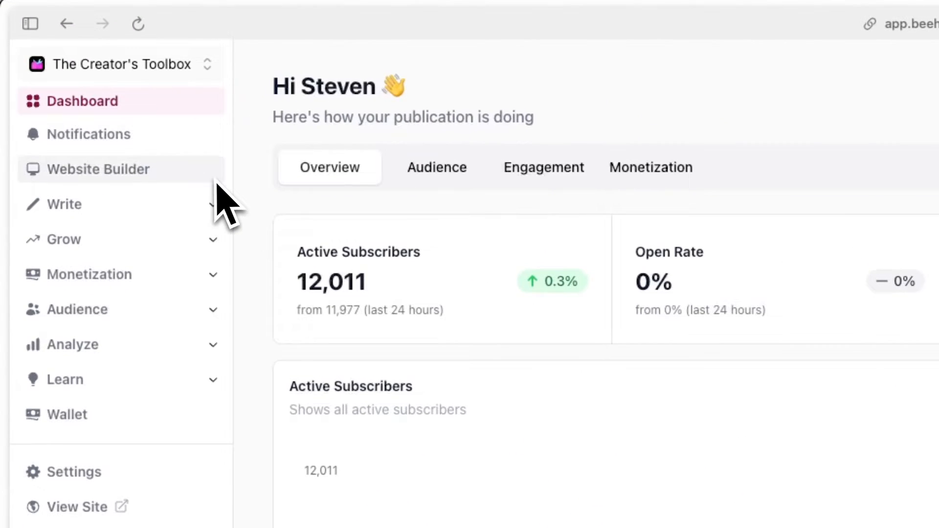
Open the Website Builder to view global typography, where all fonts are Open Sans.
click(99, 169)
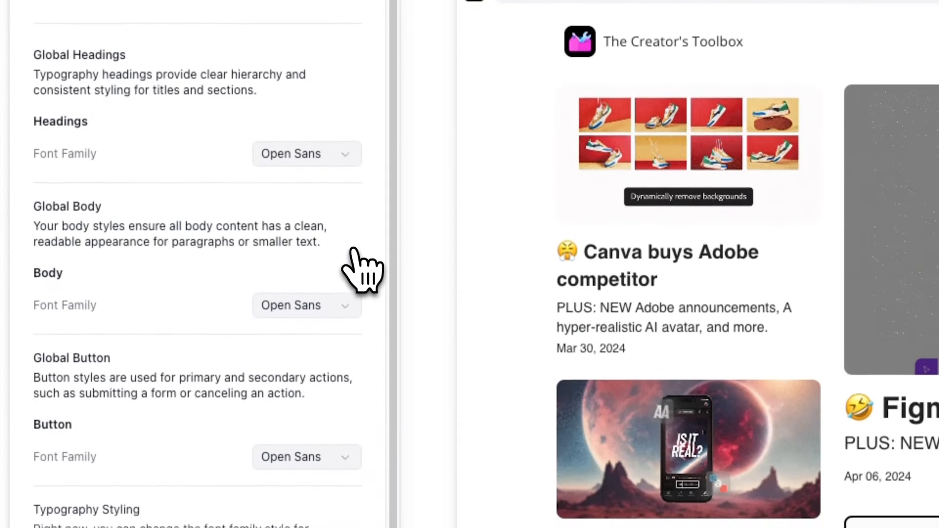
From the Headings font family list, start adding a custom Google font and open the Google Fonts catalog.
click(307, 153)
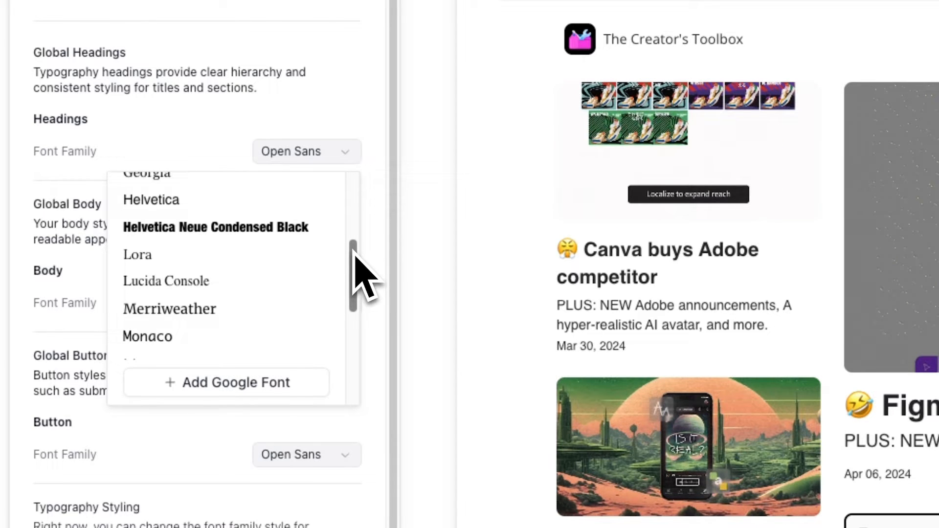
click(225, 382)
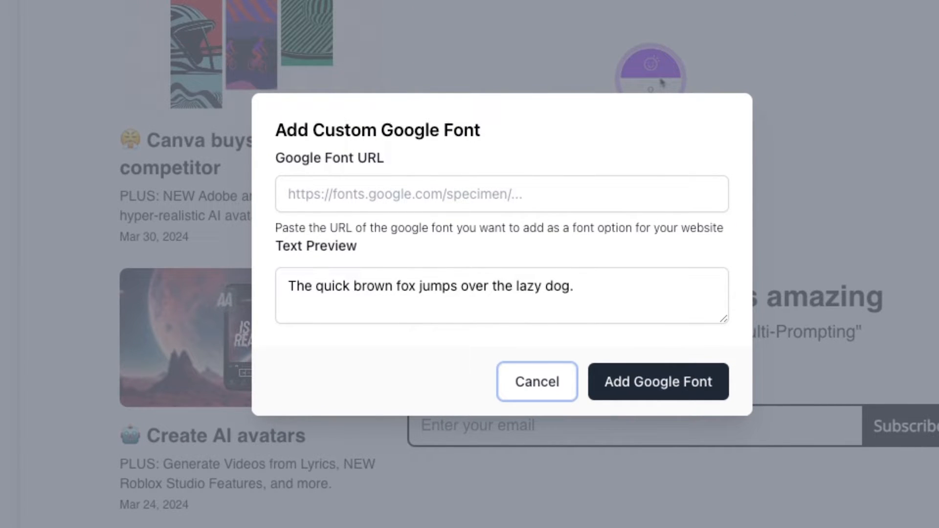
click(535, 382)
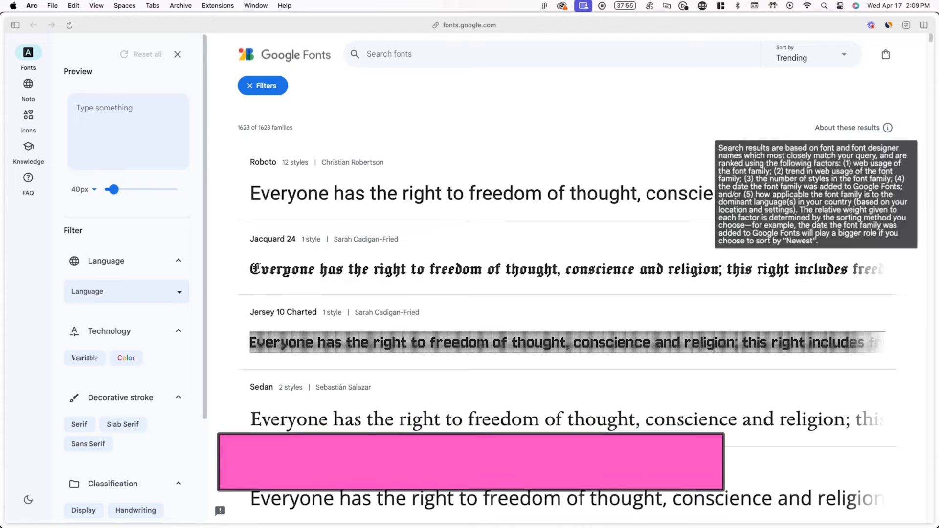
Browse the Google Fonts list to find Anton and grab its specimen URL.
scroll(down, 3)
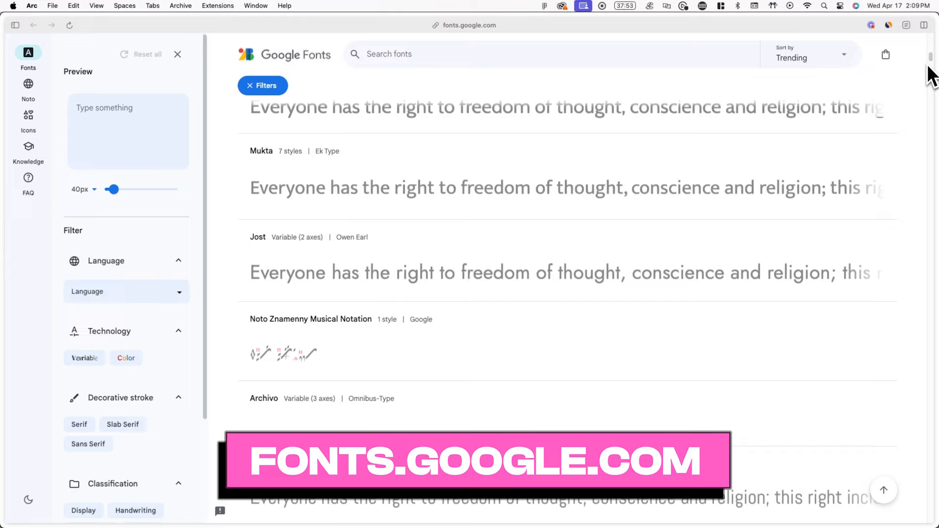
scroll(down, 3)
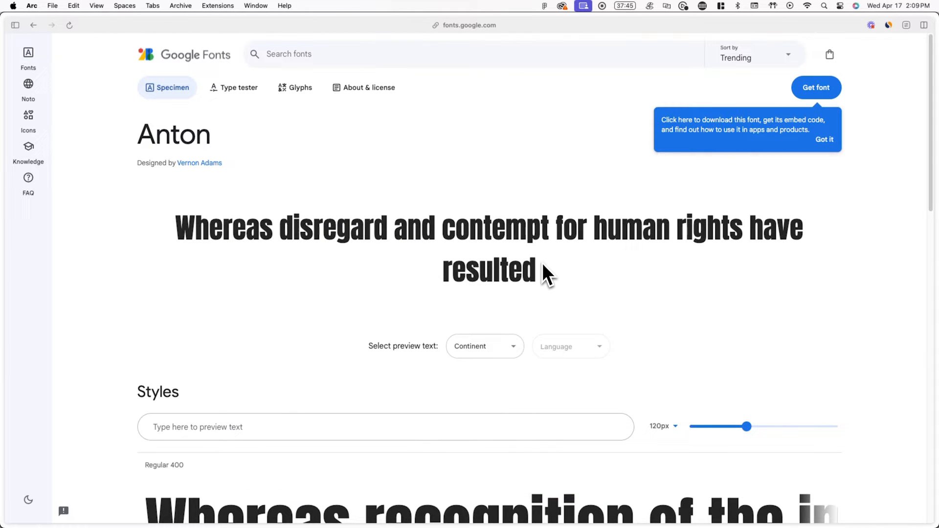
click(465, 25)
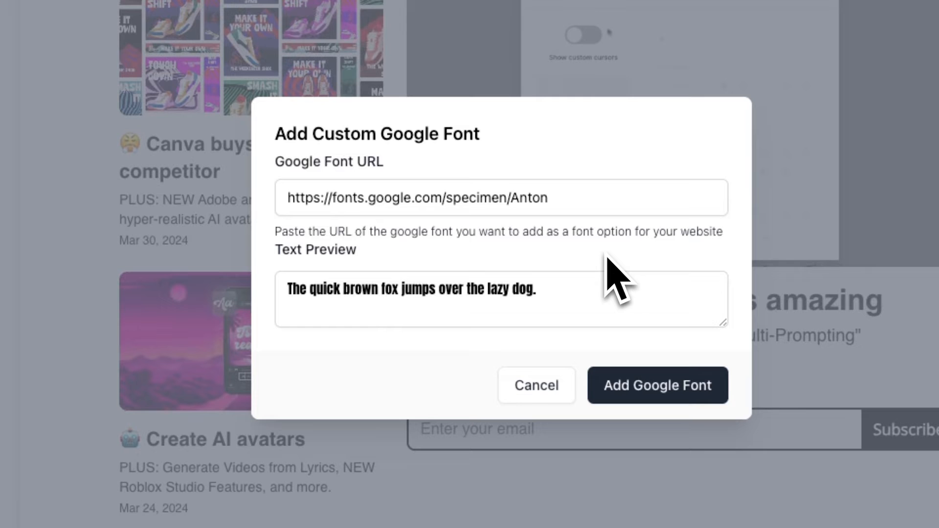
Preview Anton with the word 'Subscribe!' and add it as a custom font.
click(502, 299)
text(Subscribe!)
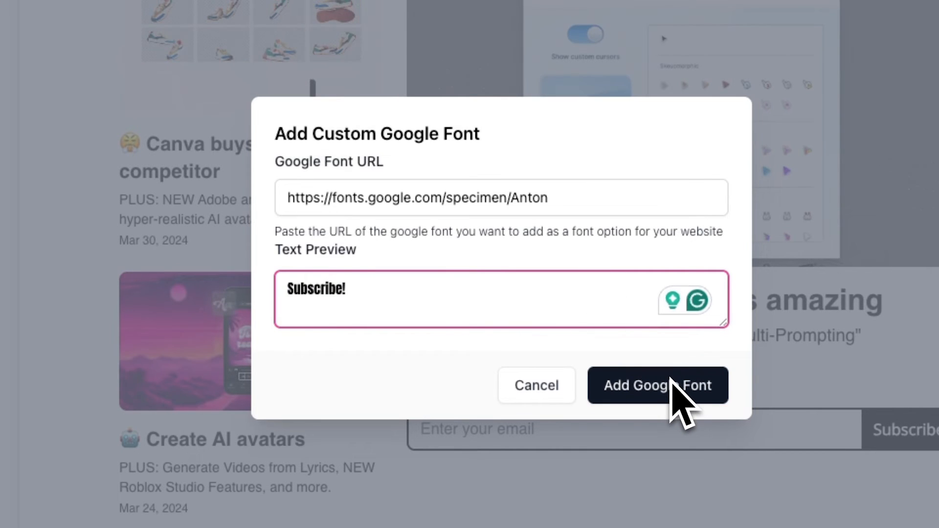
click(657, 385)
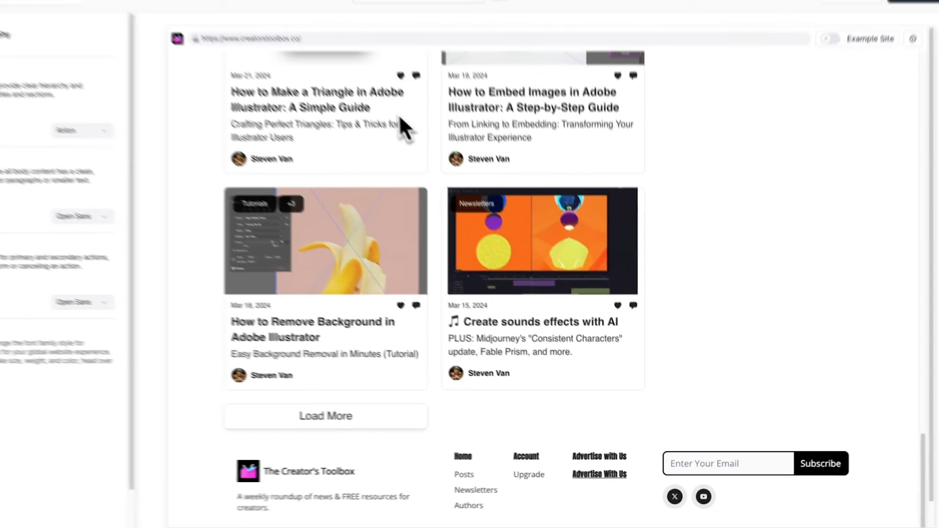
Confirm the post card heading font family shows Anton.
click(302, 228)
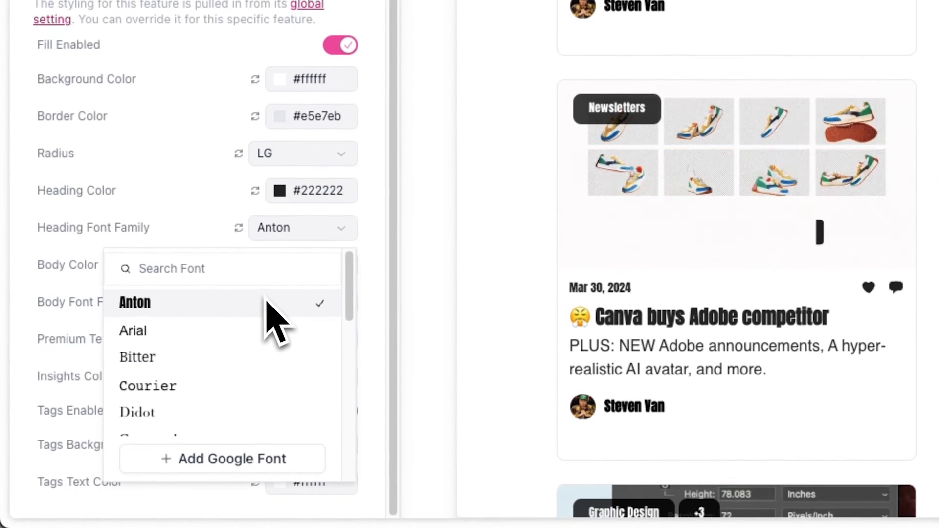